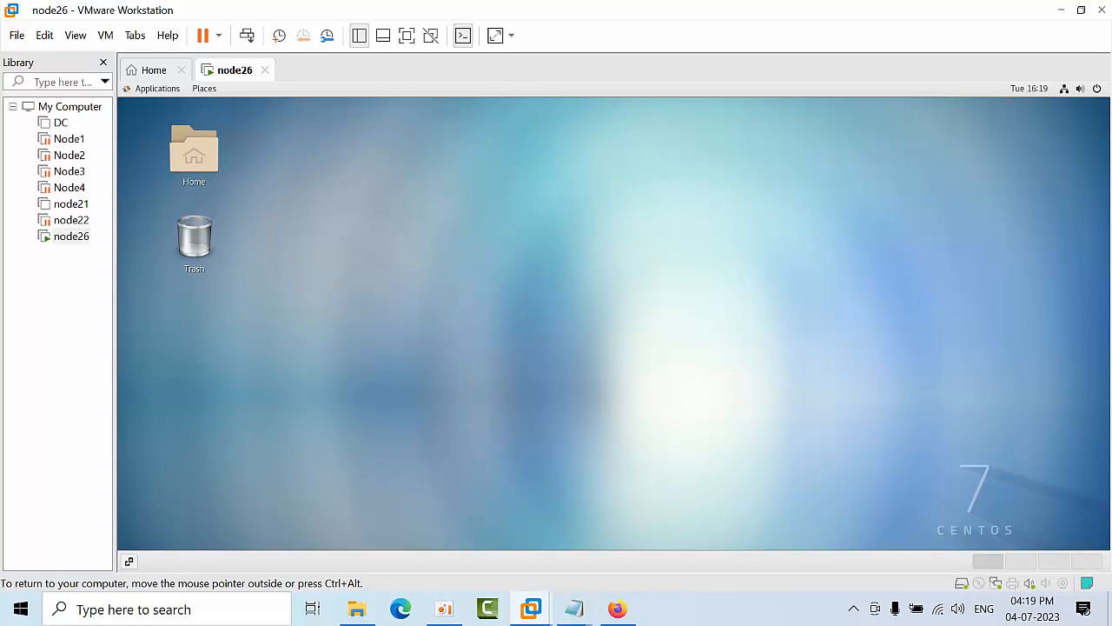
mouse_move(359, 341)
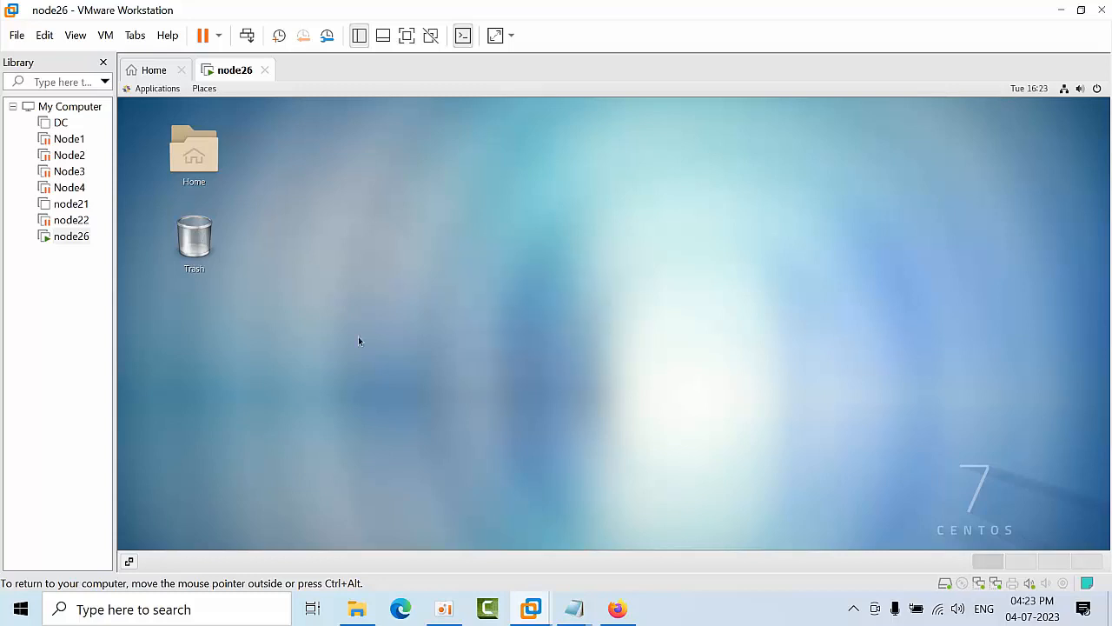
mouse_move(415, 237)
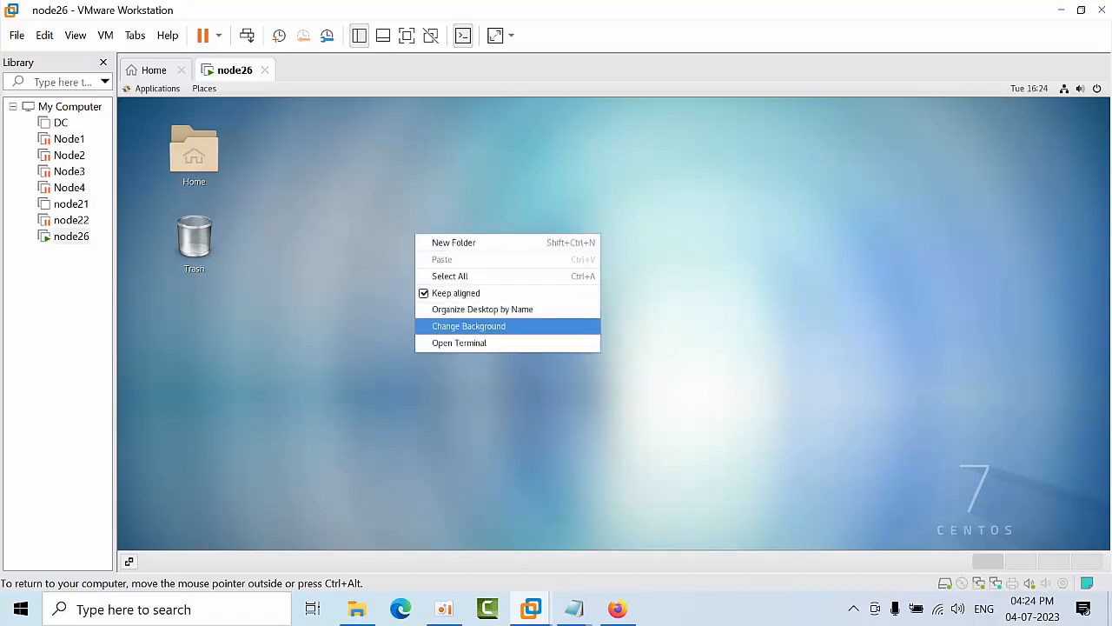
mouse_move(458, 342)
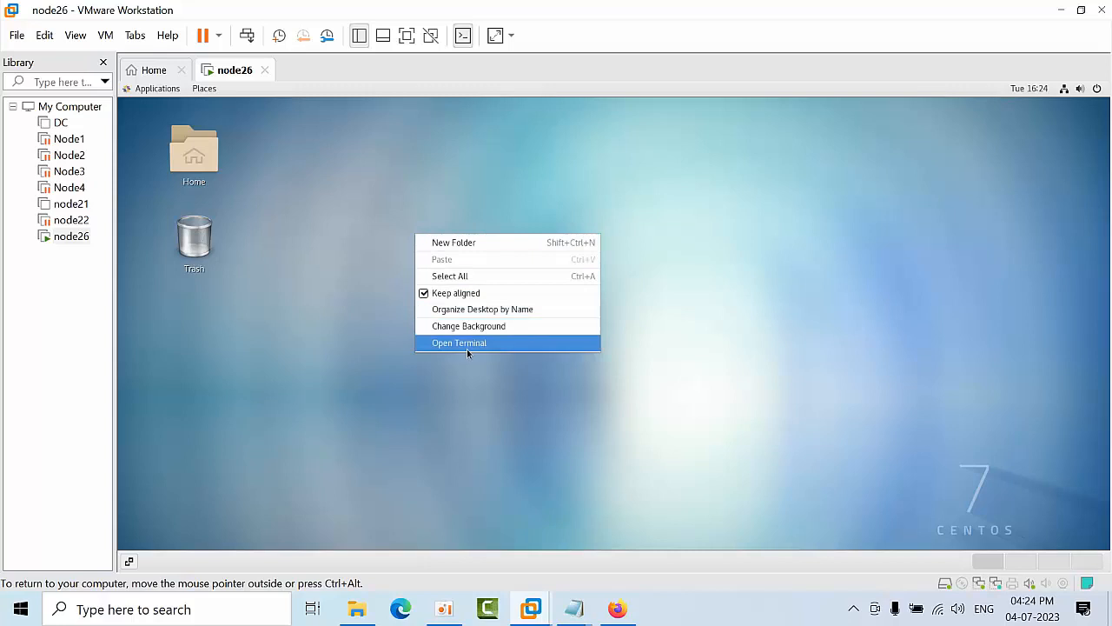
Step: Open a terminal on the CentOS desktop and become root with su - root
click(458, 343)
text(s)
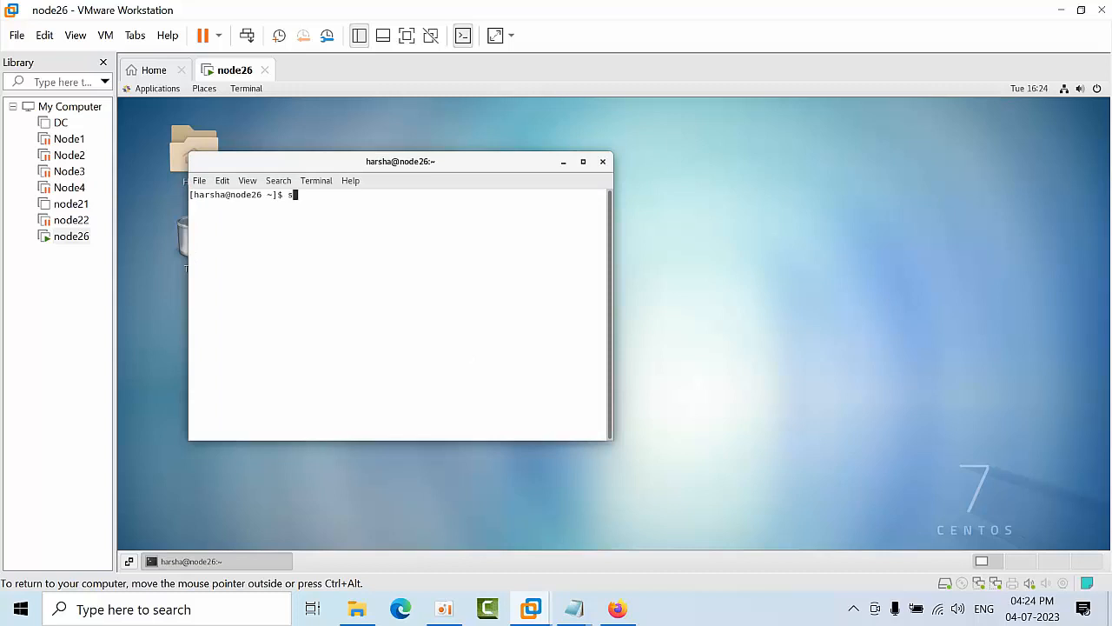
text(u - root)
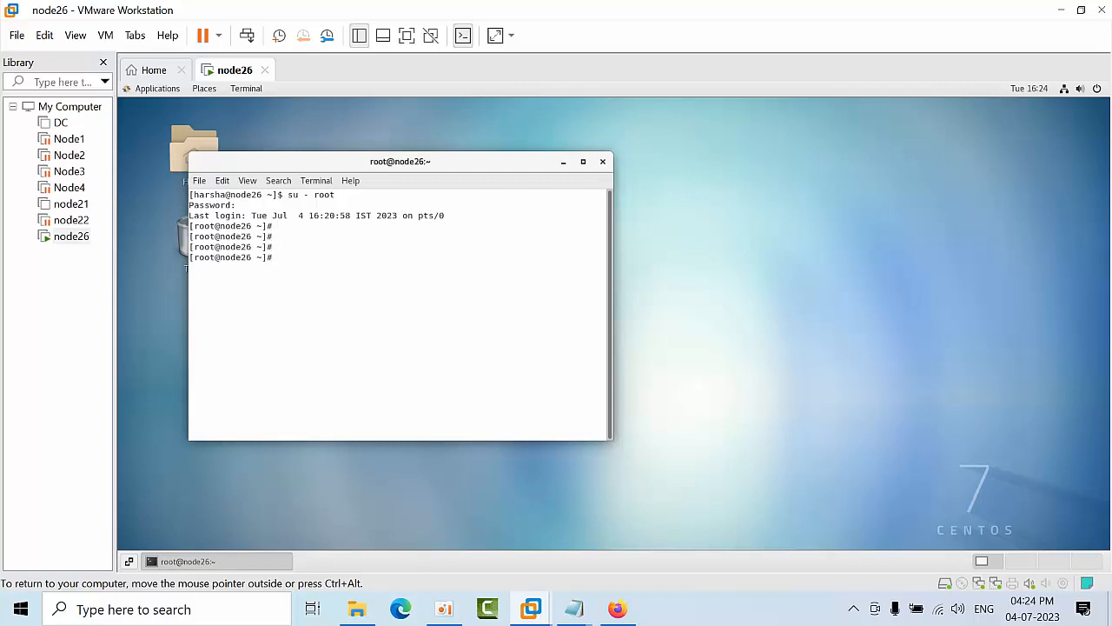
click(223, 180)
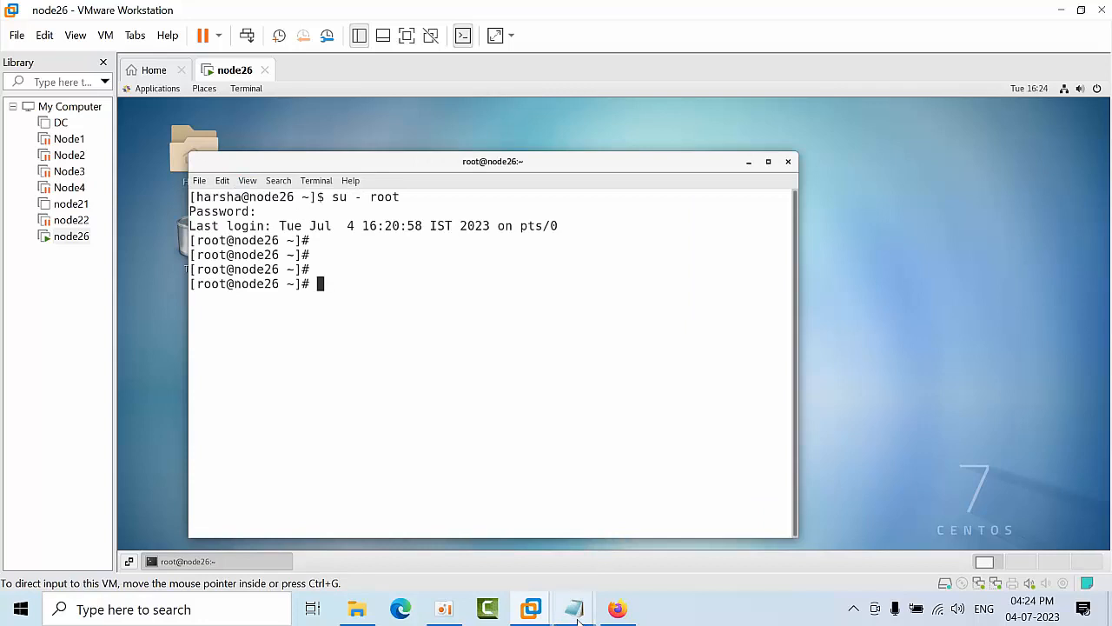
Step: Copy the pgdg-redhat-repo install command from the notes and run it in the VM terminal
click(574, 608)
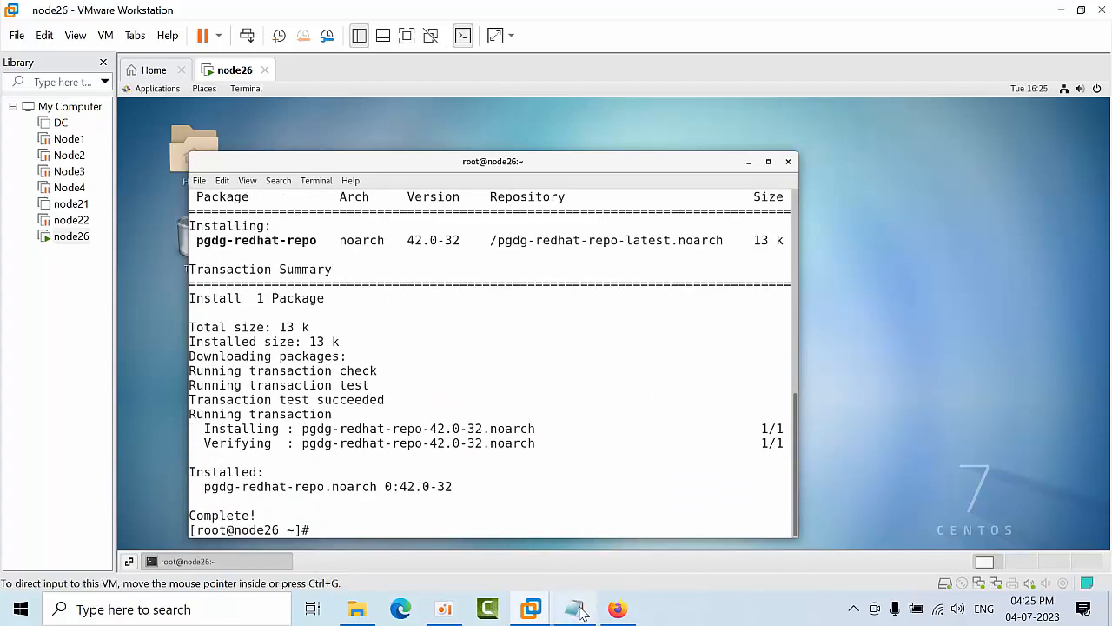
click(573, 608)
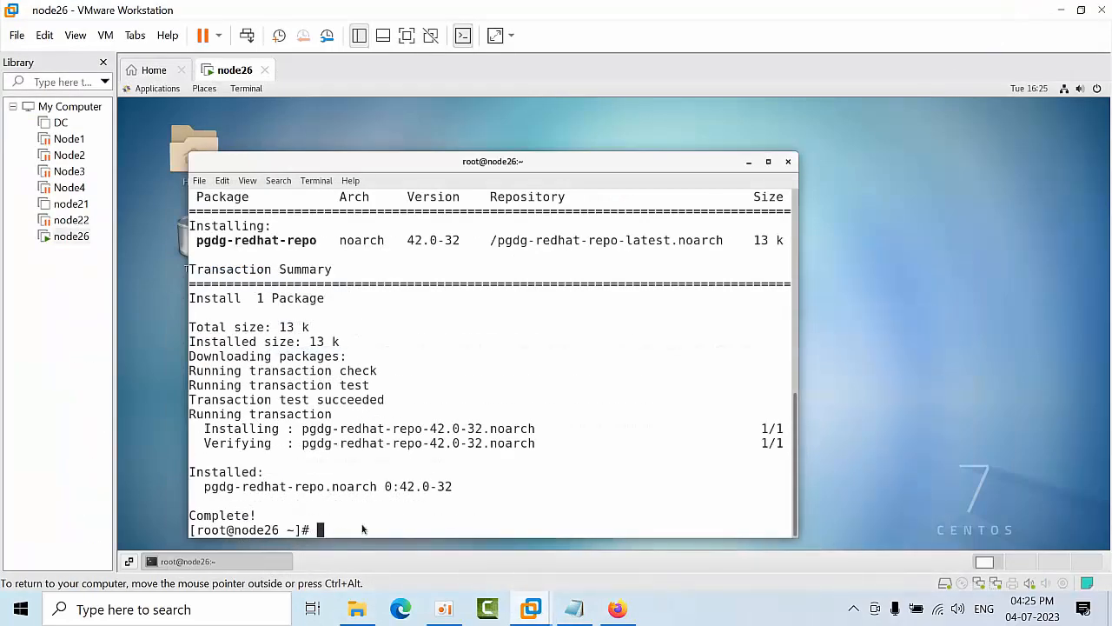
Step: Run sudo yum -y repolist, then paste sudo yum -y update into the terminal
text(sudo yum -y repolist)
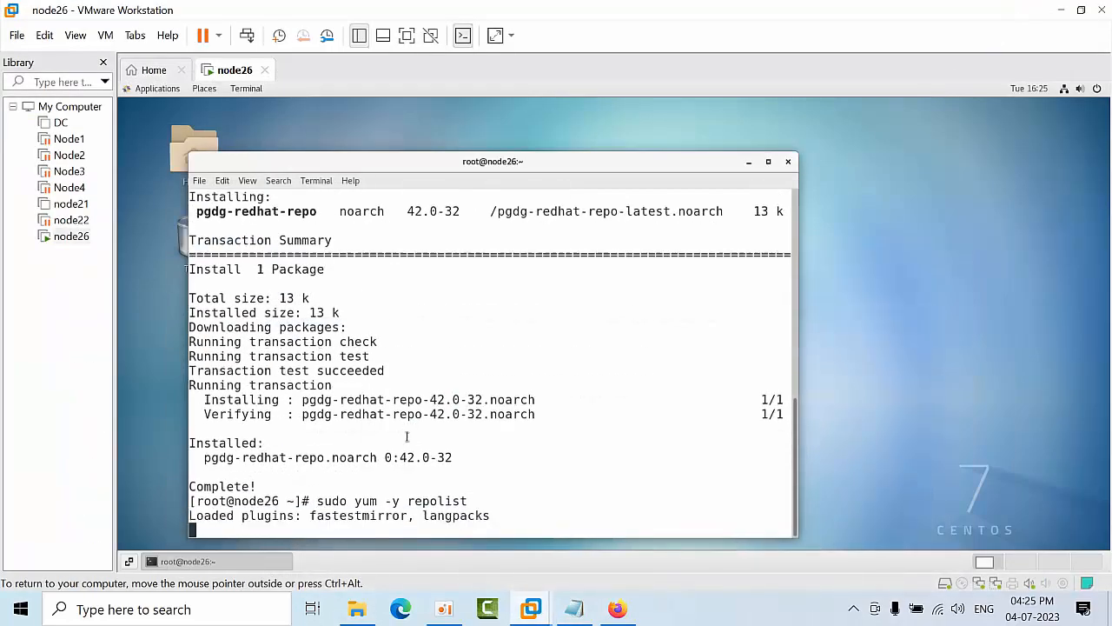
scroll(down, 3)
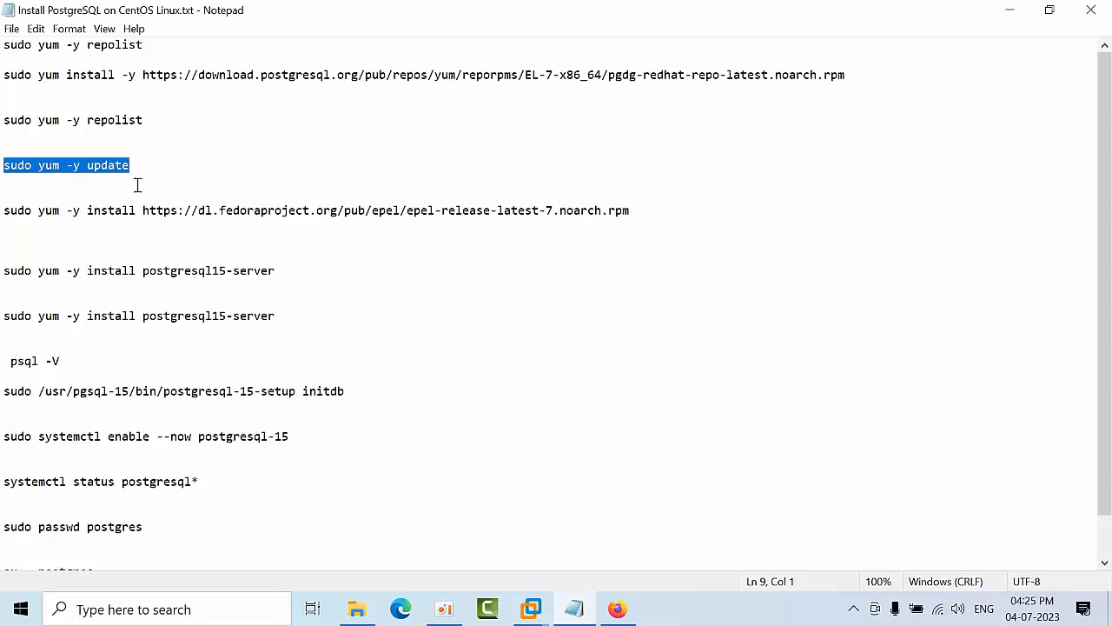
double_click(107, 165)
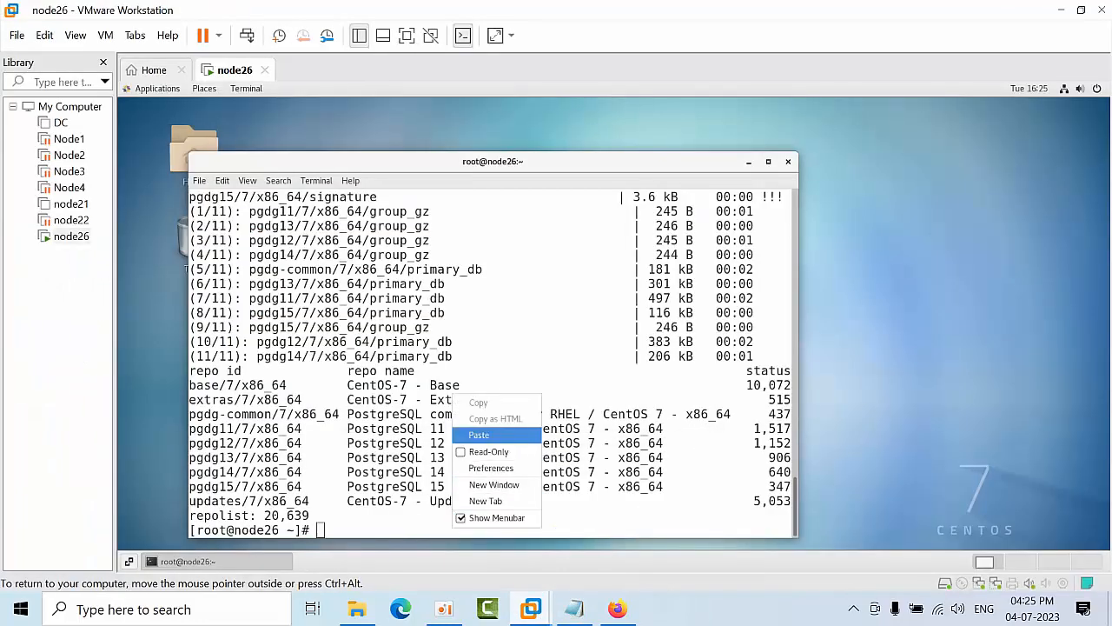
click(479, 434)
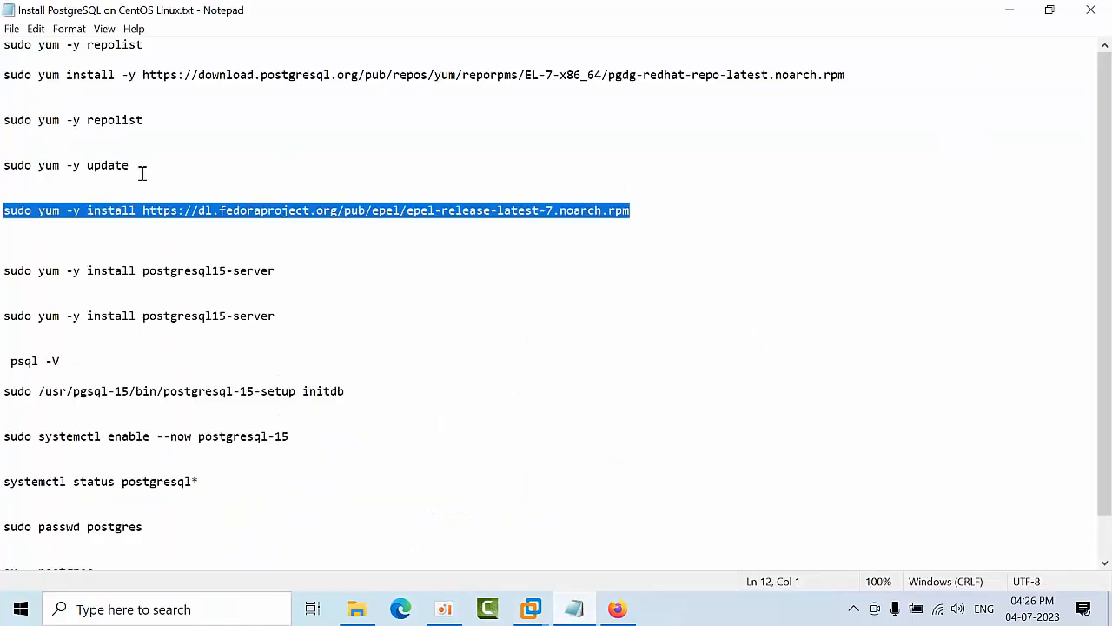
mouse_move(357, 298)
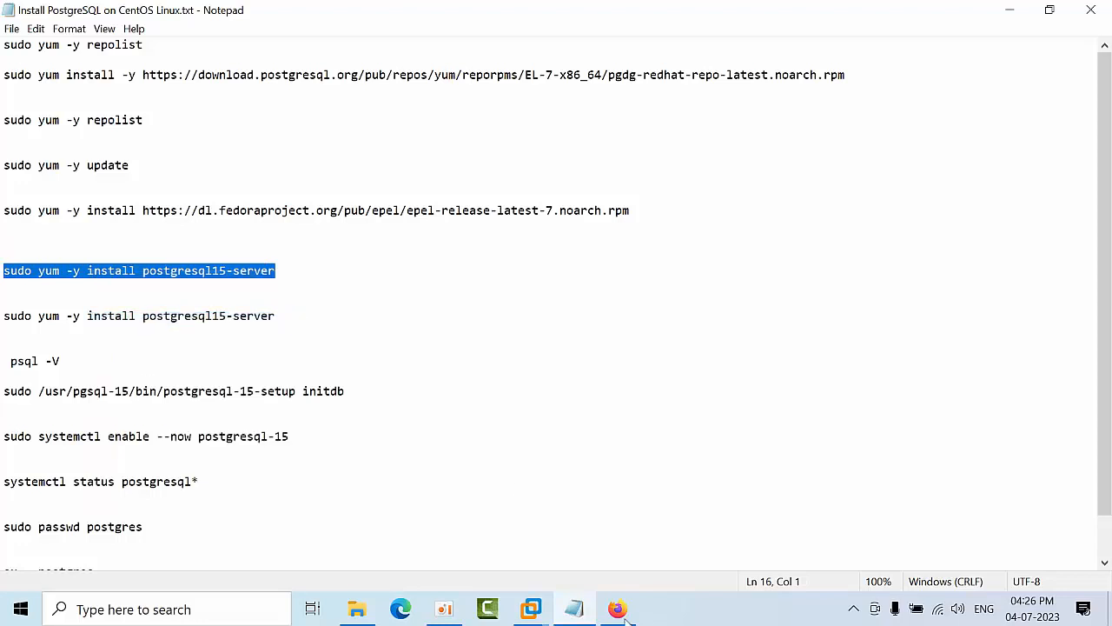
Step: Install epel-release and postgresql15-server with yum
click(530, 608)
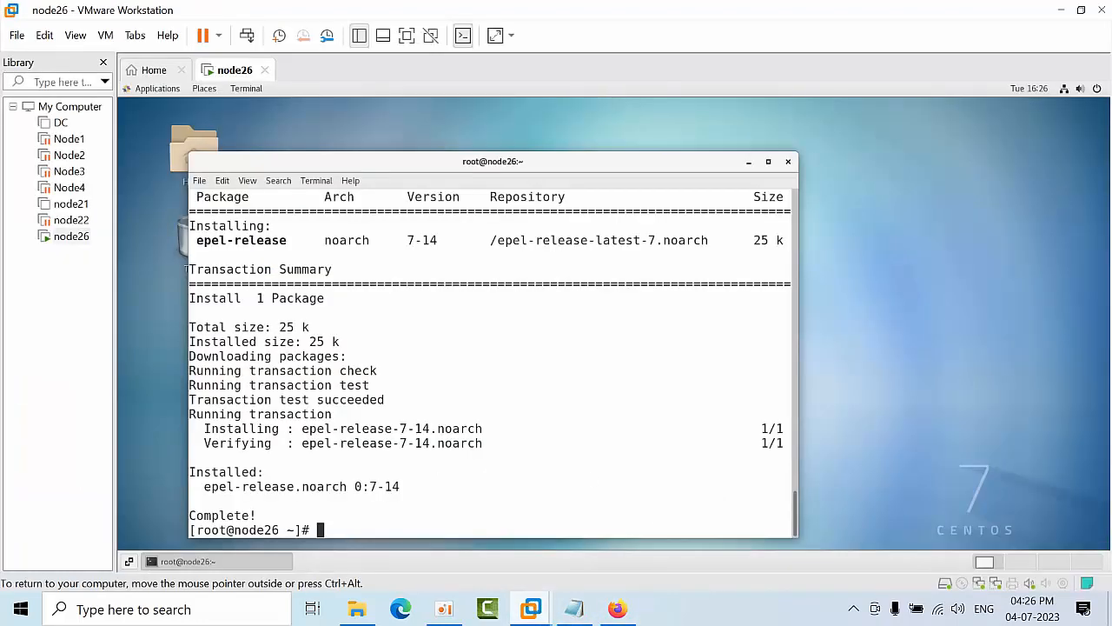
text(sudo yum -y install postgresql15-server)
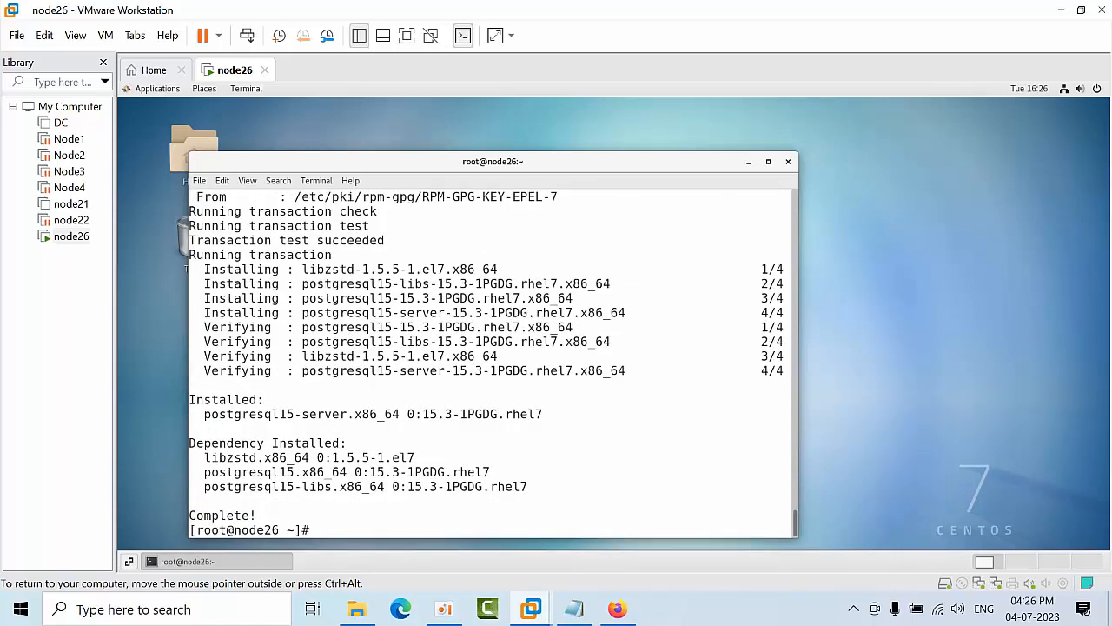
Step: Initialize the PostgreSQL 15 database with postgresql-15-setup initdb
double_click(372, 413)
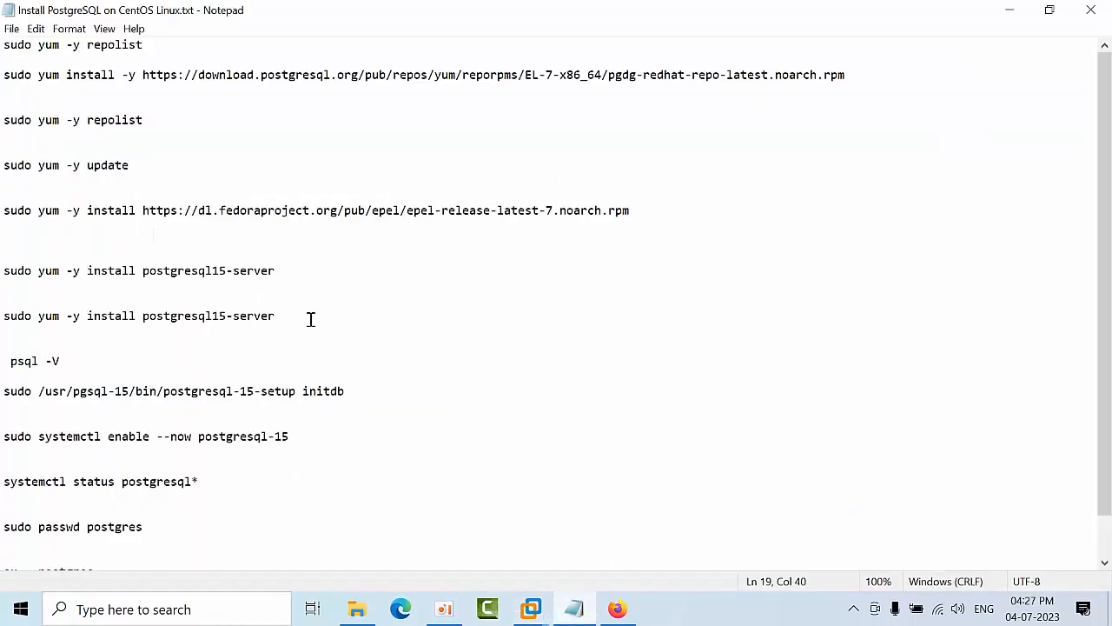
triple_click(139, 315)
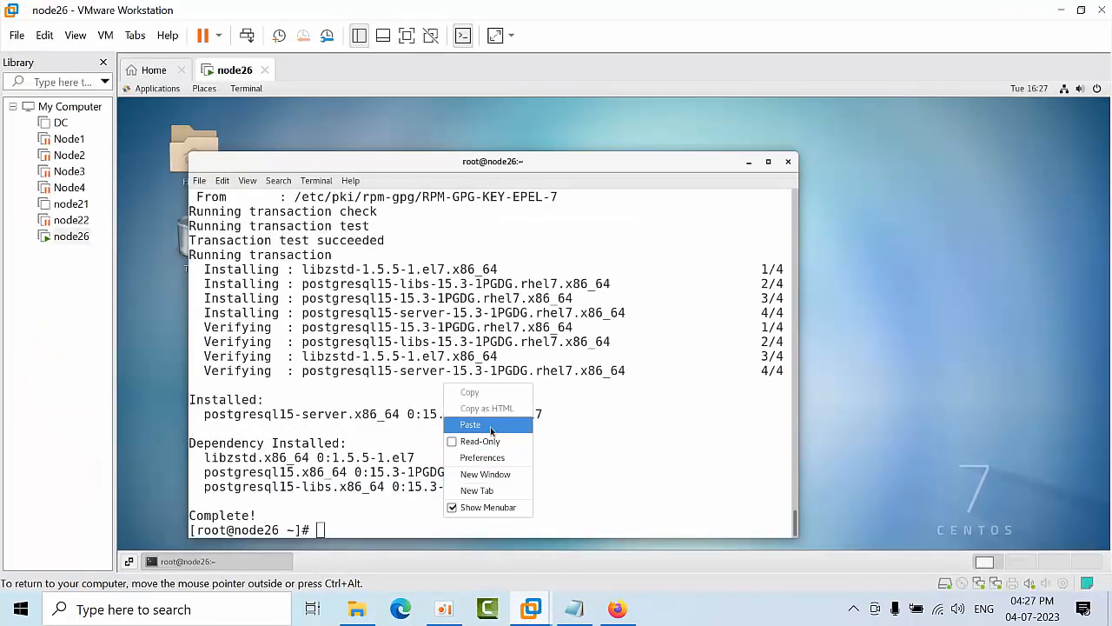
click(470, 425)
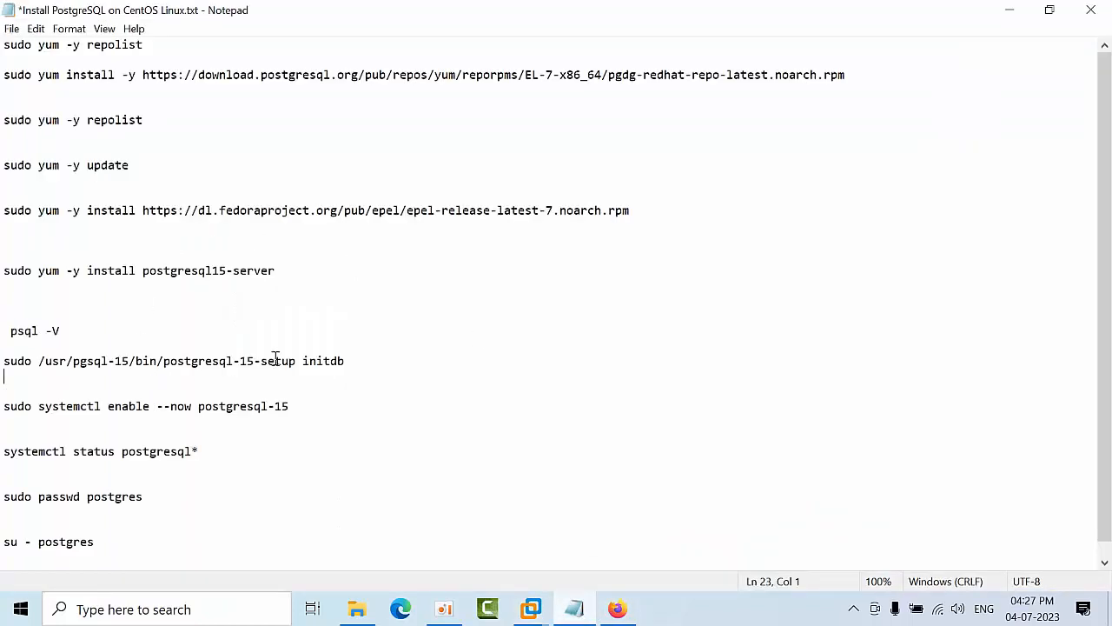
triple_click(172, 361)
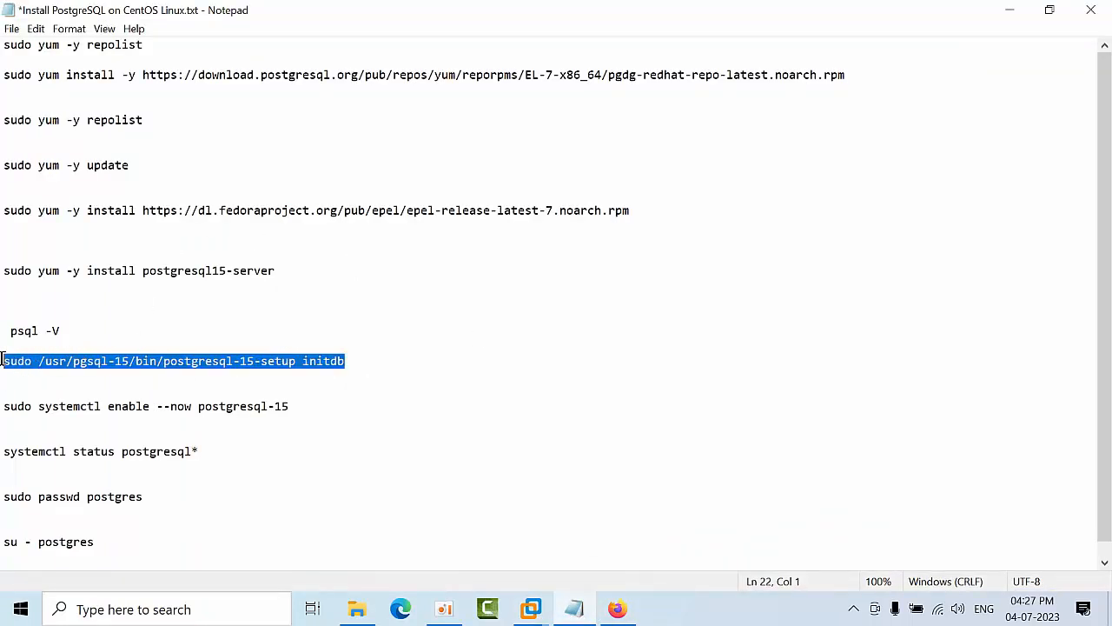
click(530, 608)
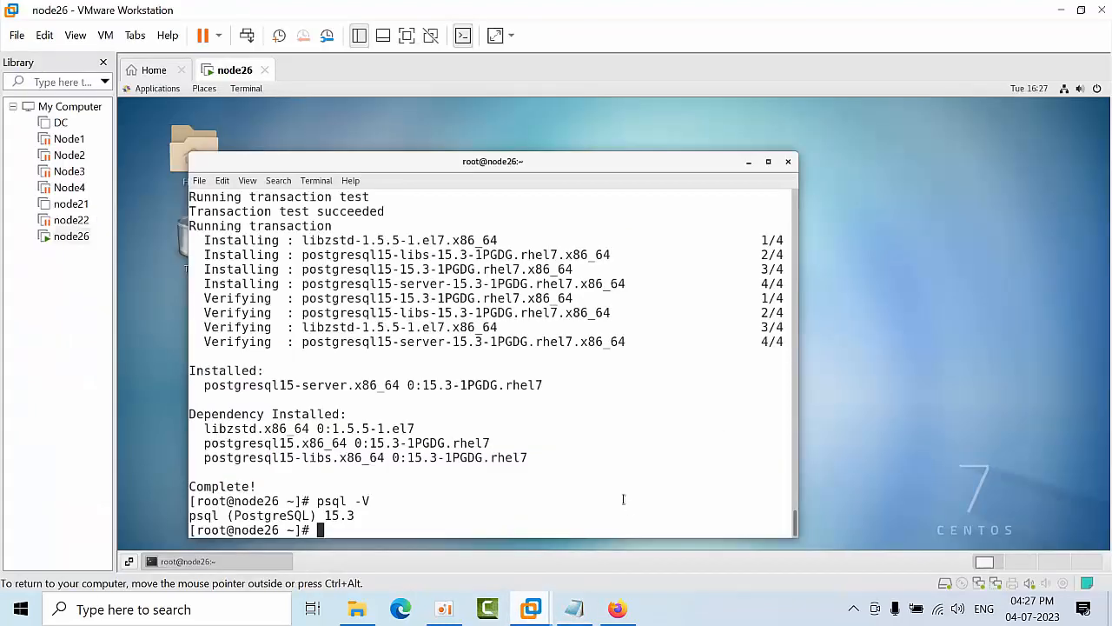
text(sudo /usr/pgsql-15/bin/postgresql-15-setup initdb)
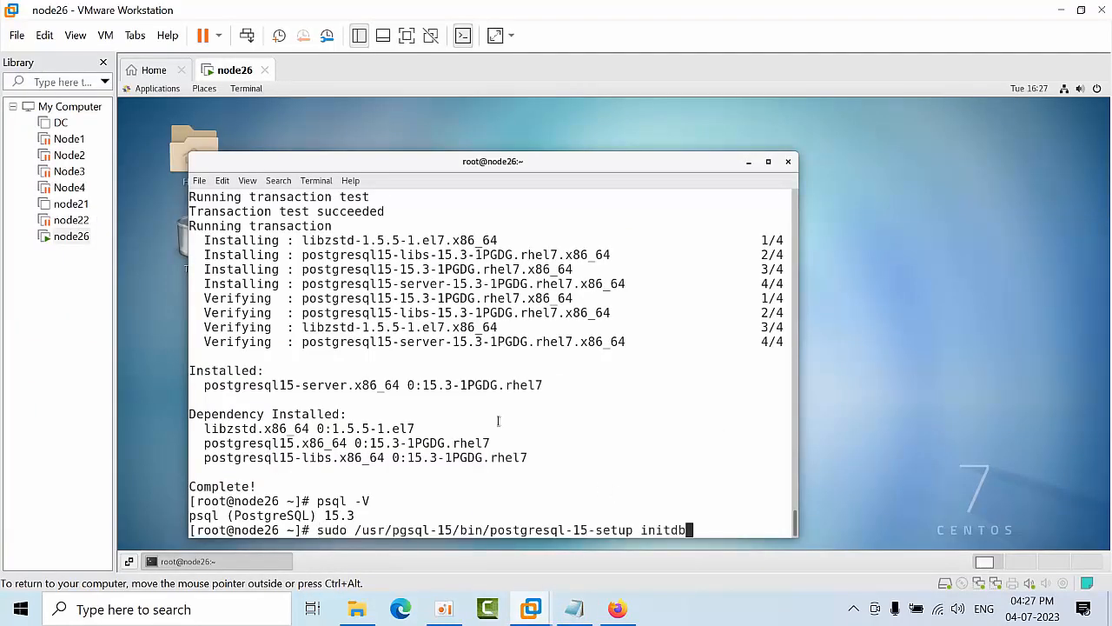
key(Return)
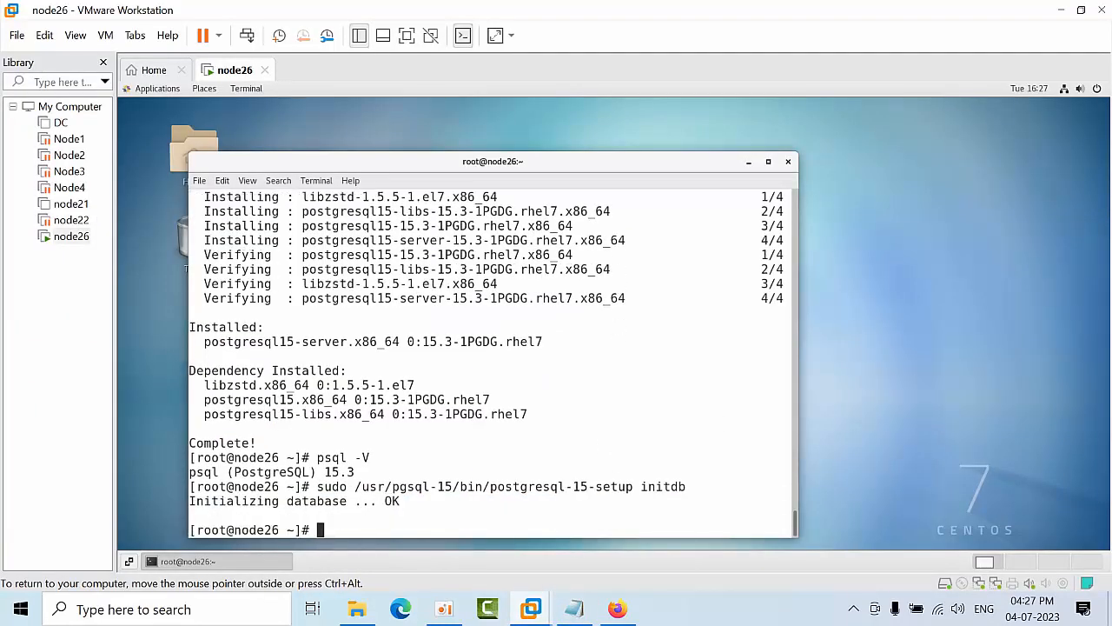
Step: Enable and start the postgresql-15 service with systemctl enable --now
click(572, 608)
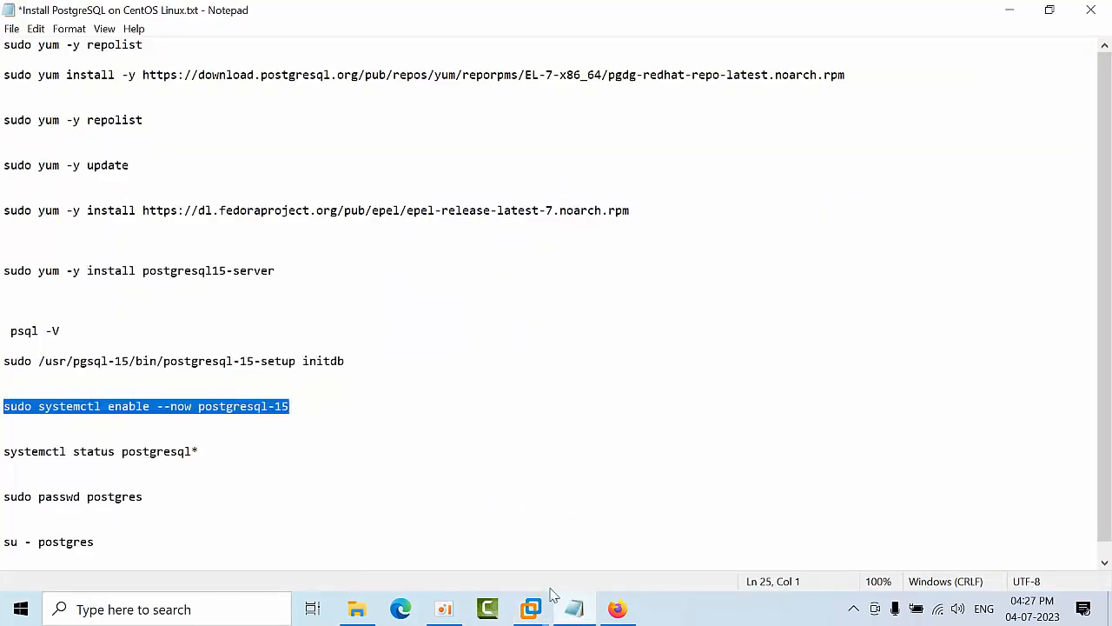
click(530, 608)
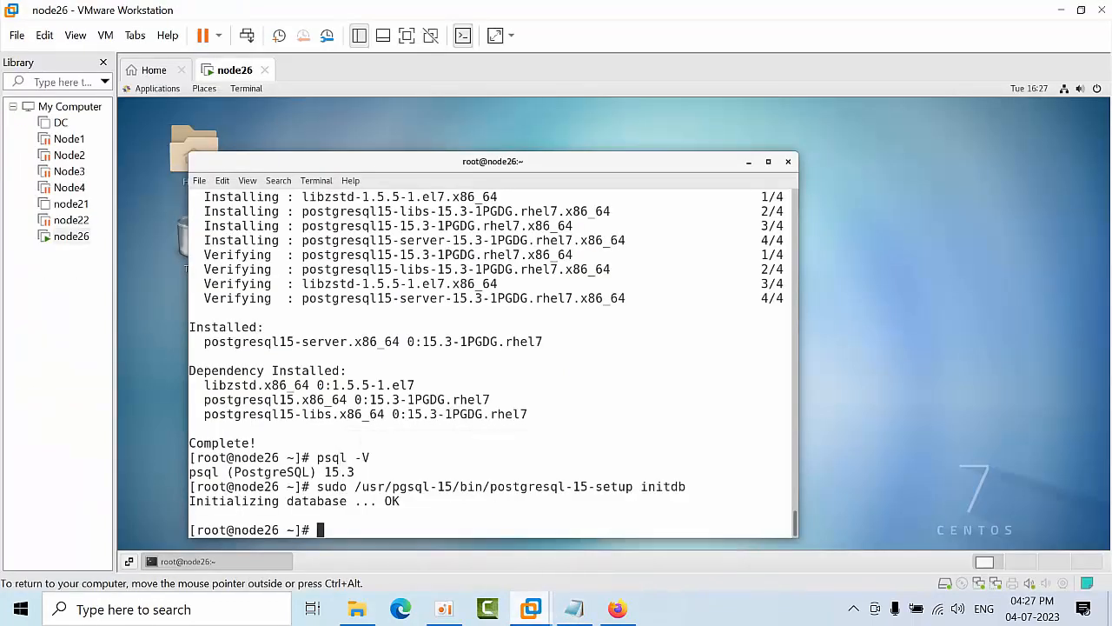
text(sudo systemctl enable --now postgresql-15)
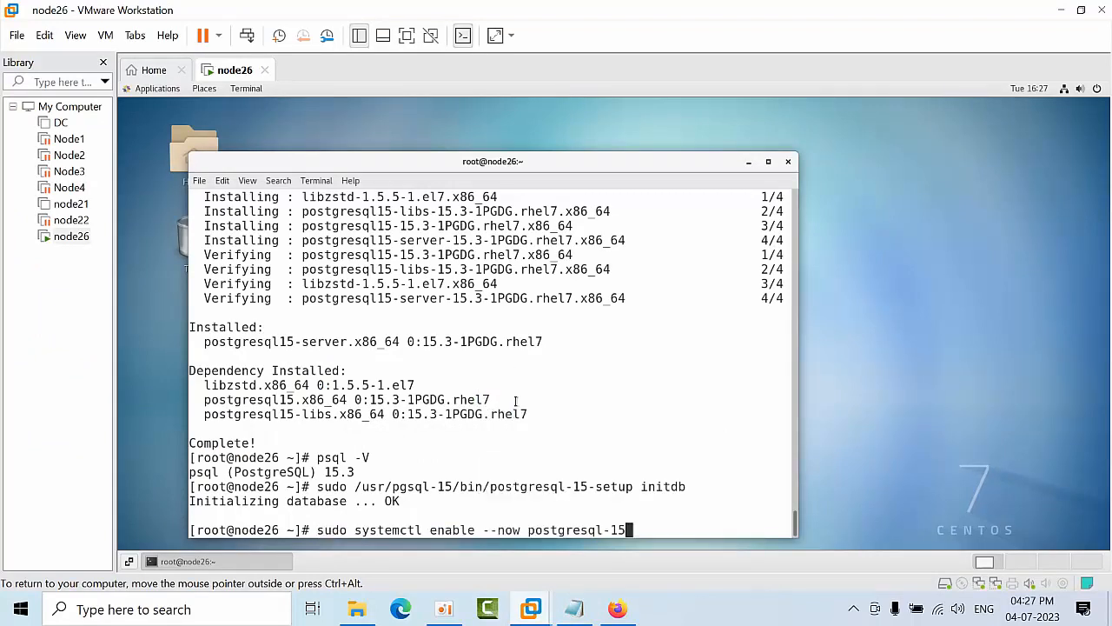
key(Return)
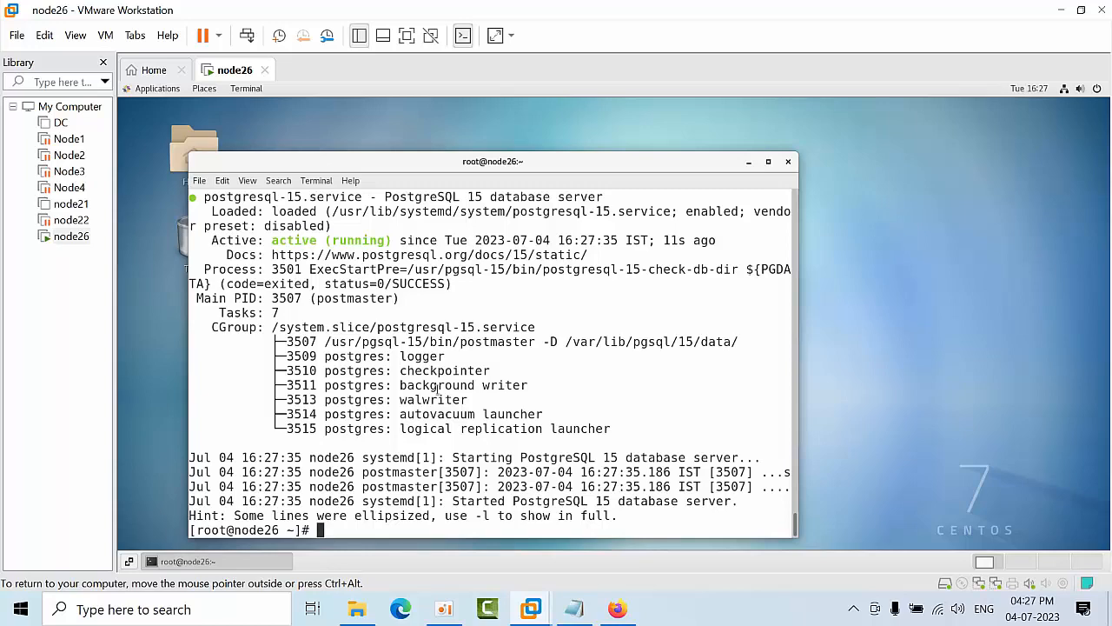
click(573, 609)
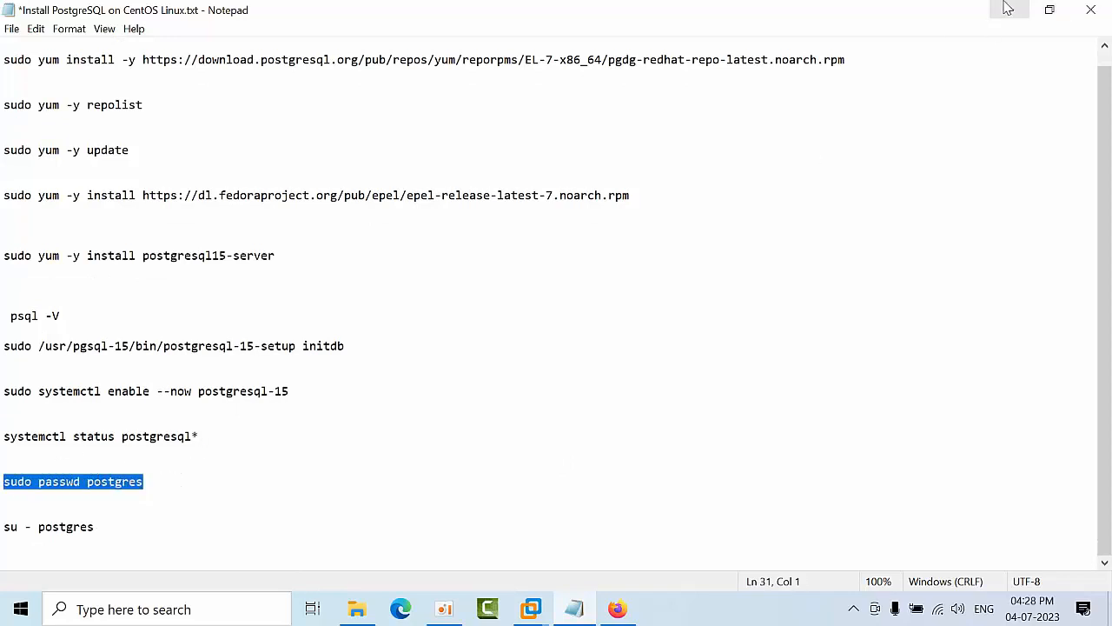
click(530, 608)
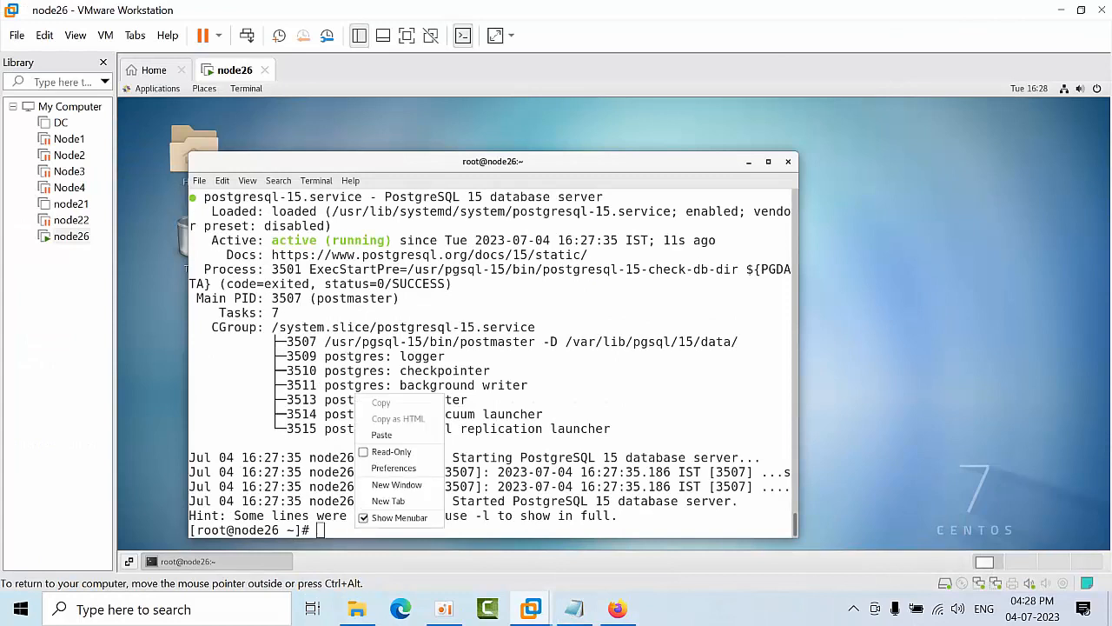
Step: Run sudo passwd postgres and set the postgres user's new password
text(sudo passwd postgres)
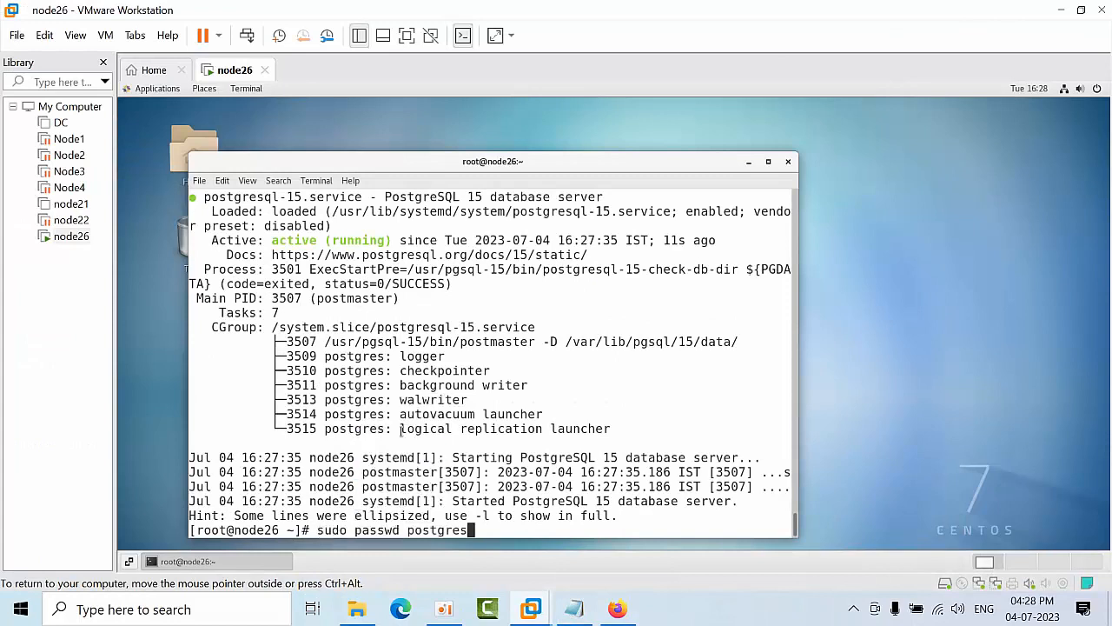
key(Return)
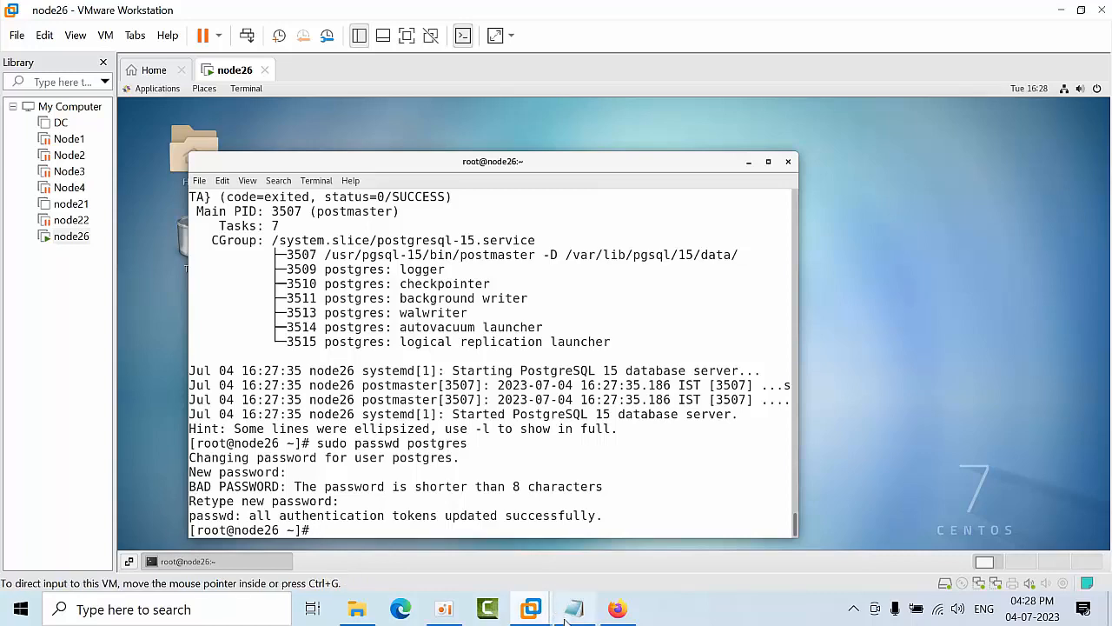
click(574, 608)
text(su - postgres)
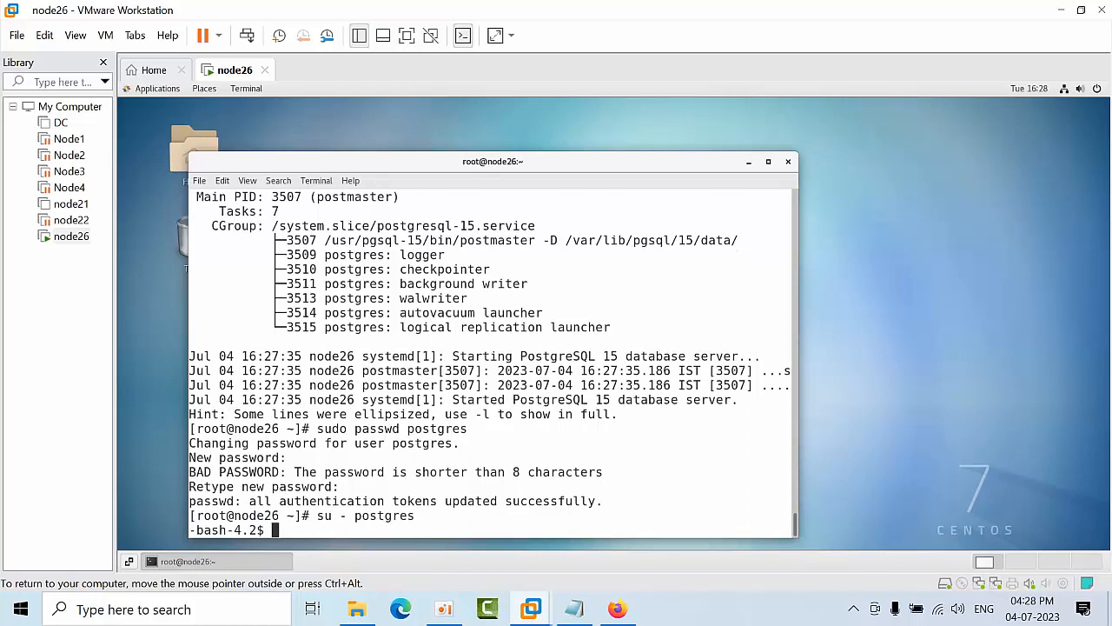
Step: Switch to the postgres account with su - postgres and try launching psql
key(enter)
text(su - postgres)
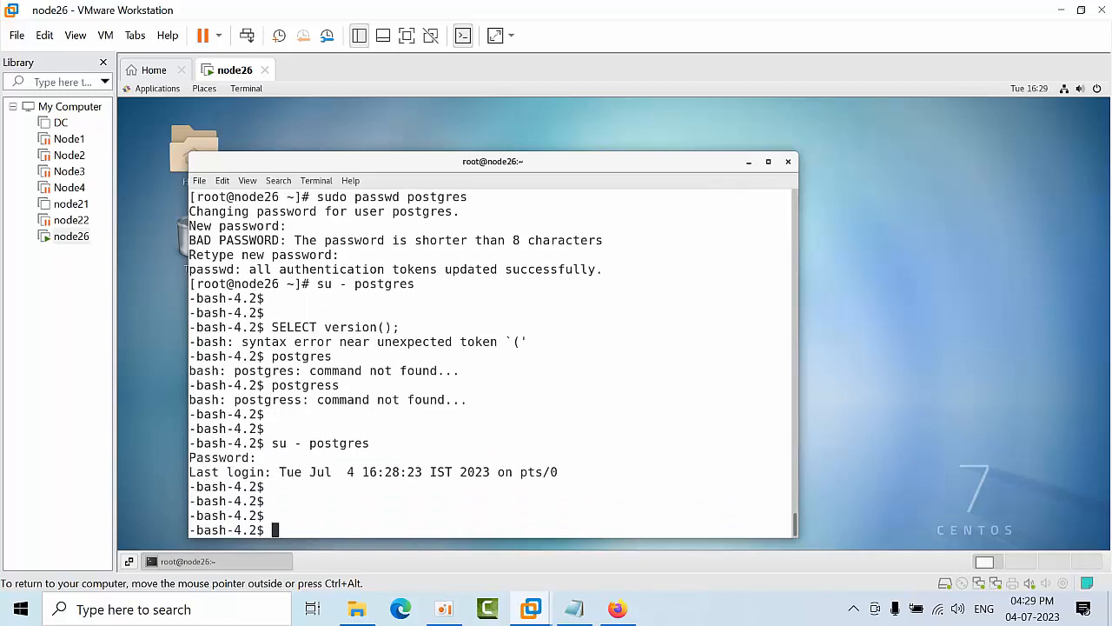
text(ps)
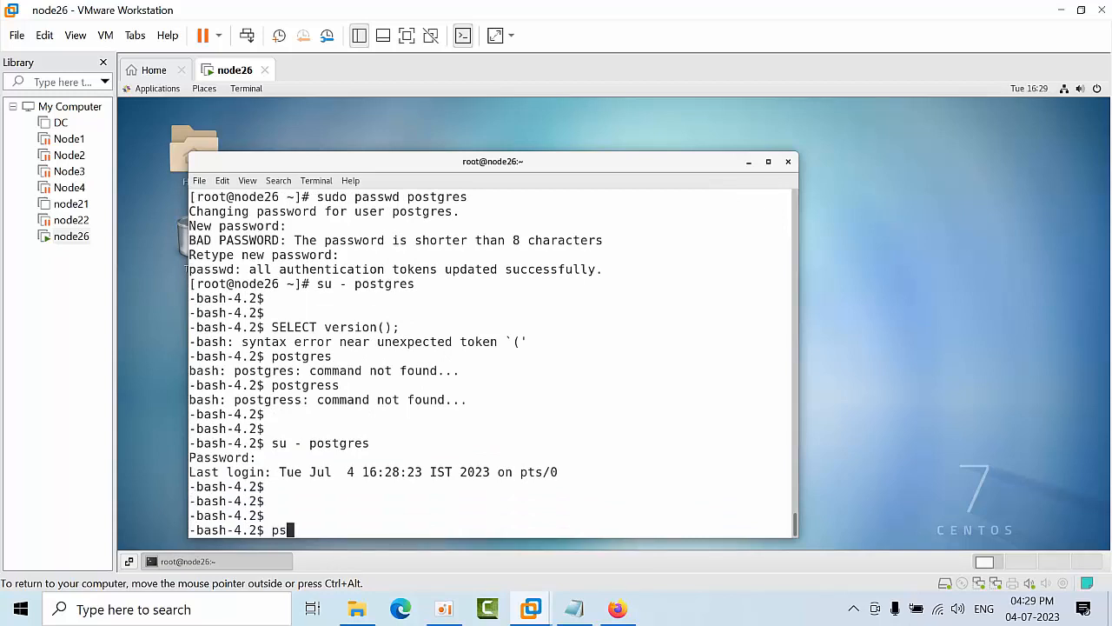
text(pg)
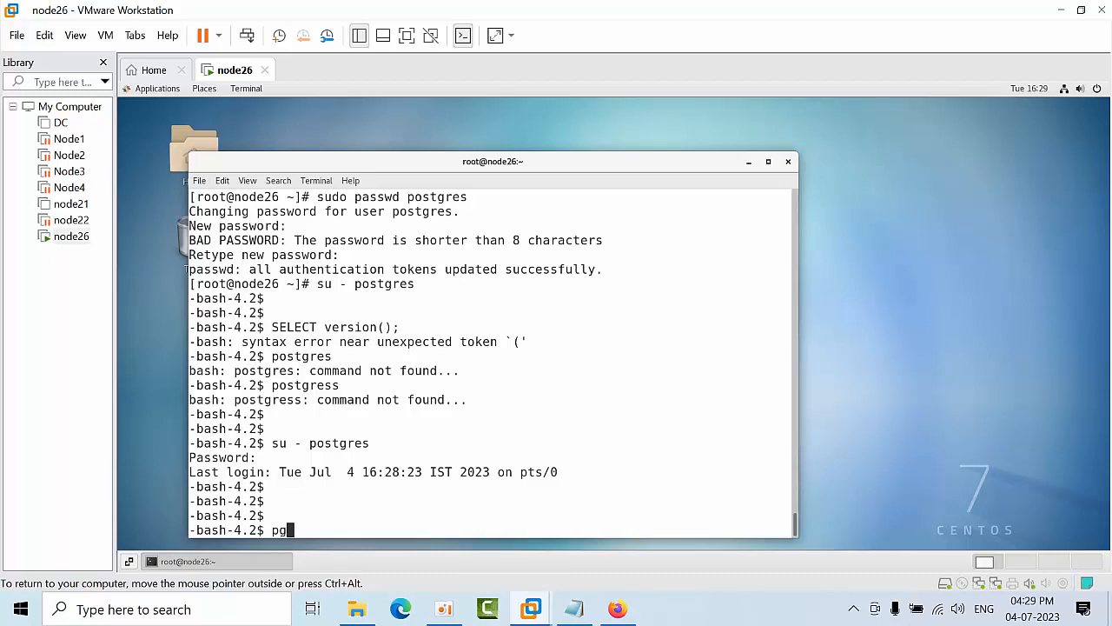
text(sql)
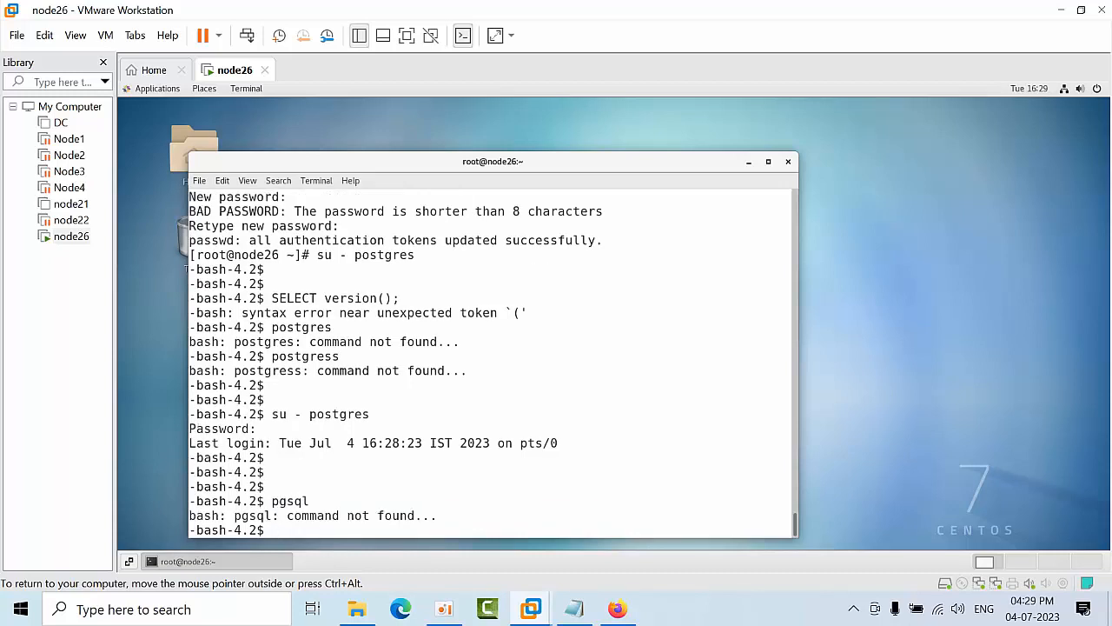
text(pg)
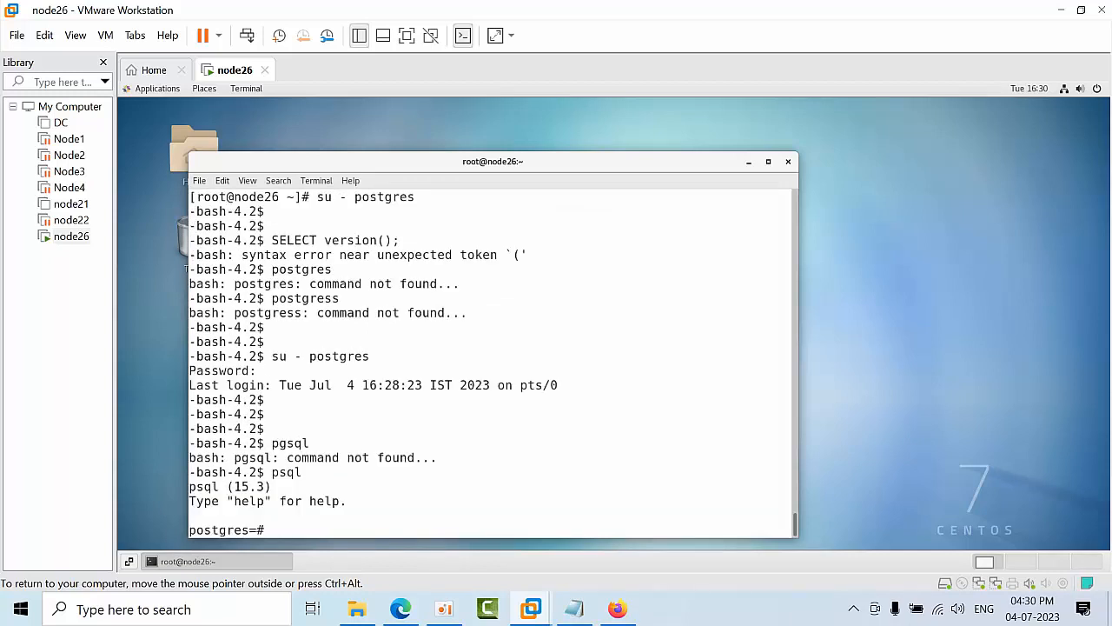
Step: Start psql, run SELECT version() showing 15.3, and enter \db
key(Return)
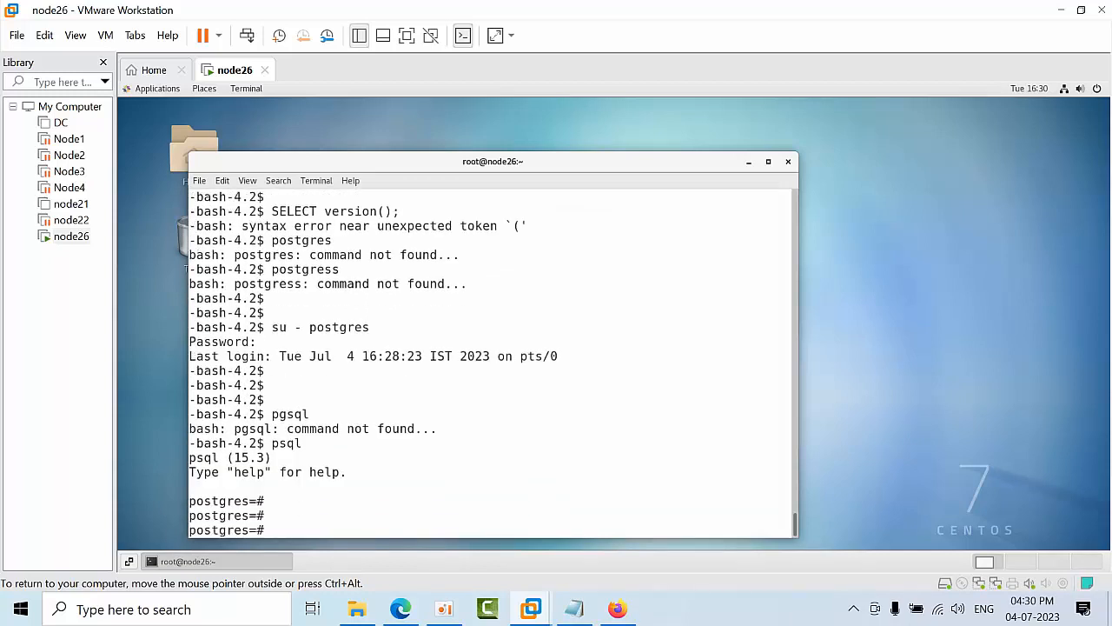
text(SELECT ve)
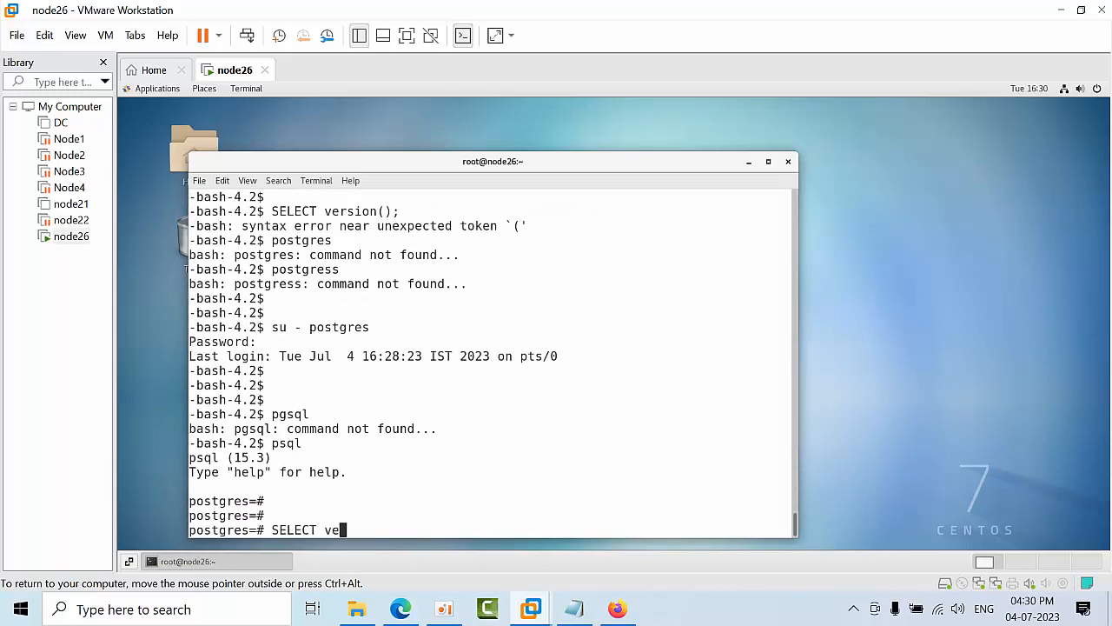
text(rsion();)
text(/)
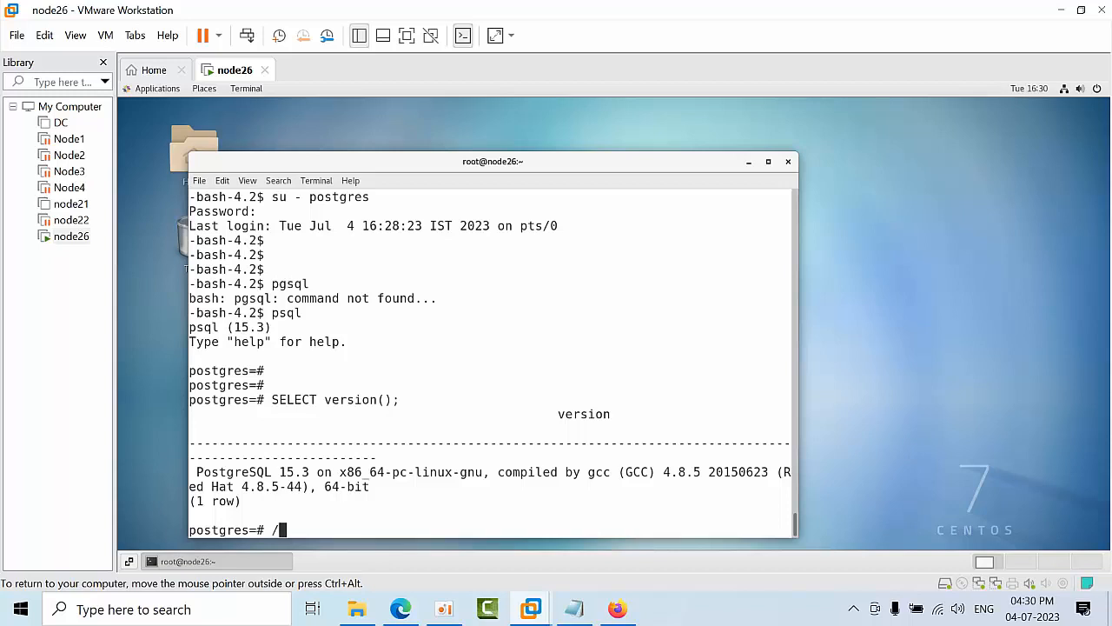
text(\db)
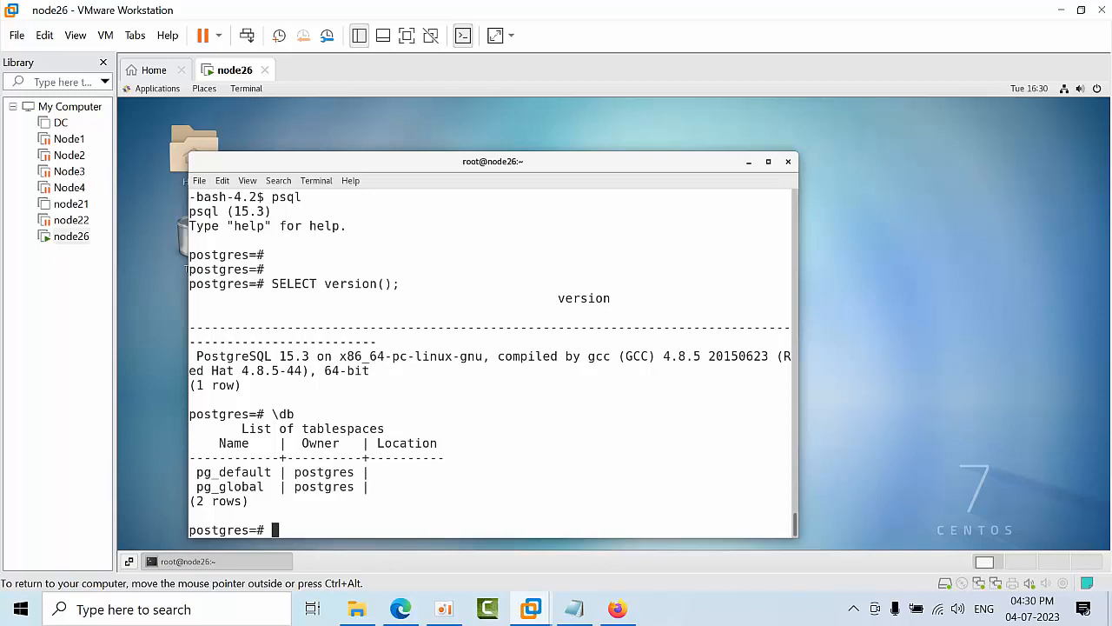
Step: Attempt 'create database harsha', list tablespaces with \db, then quit psql with \q
text(create dat)
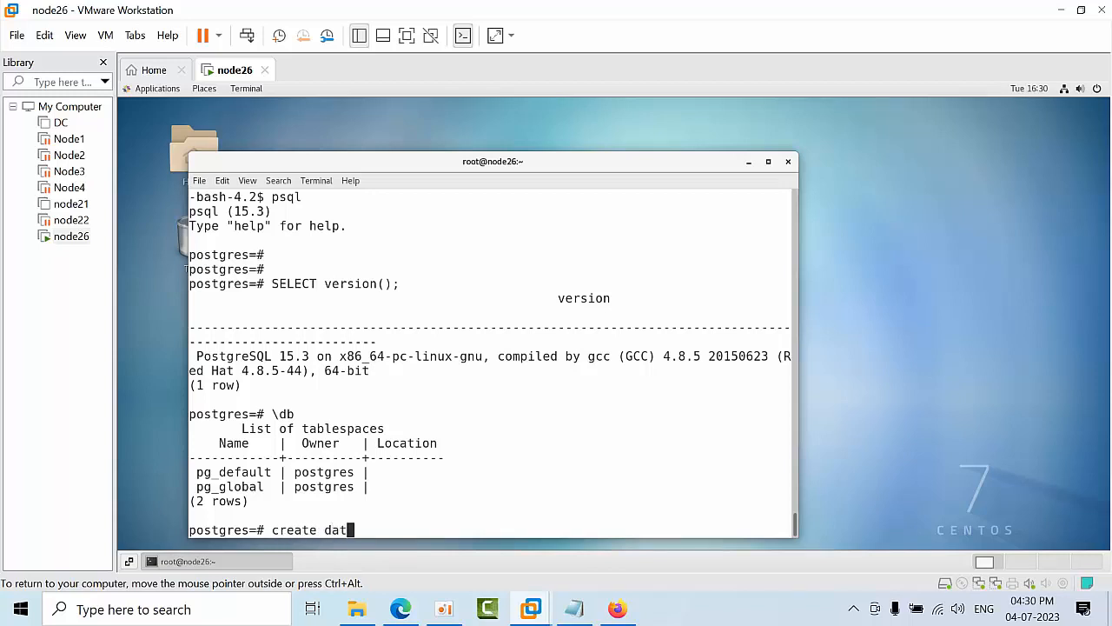
text(abase harsha)
text(\db)
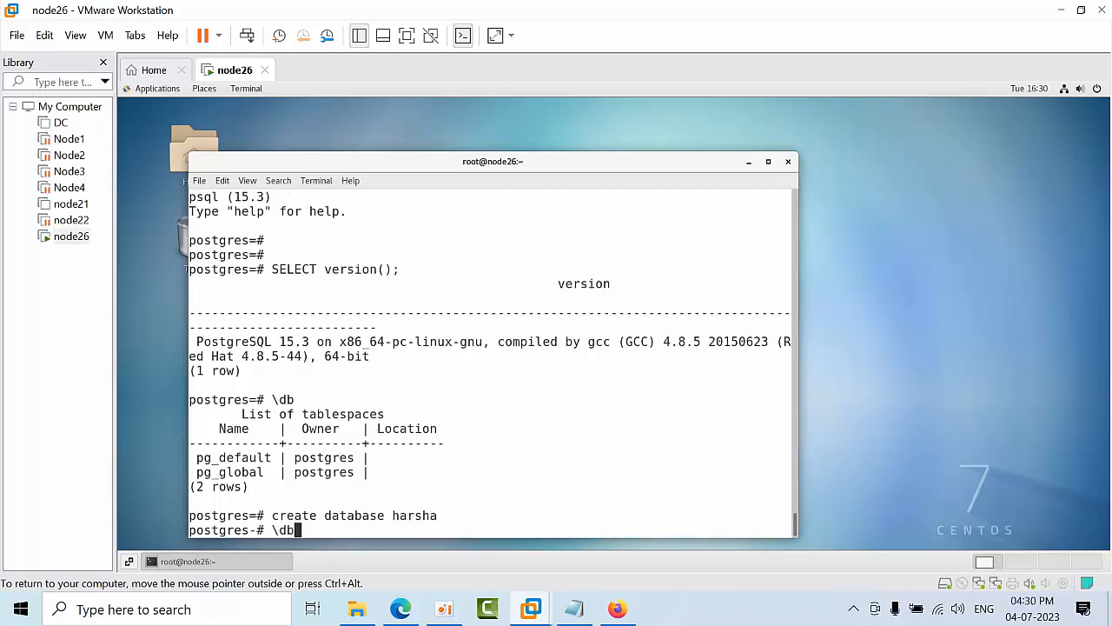
key(Return)
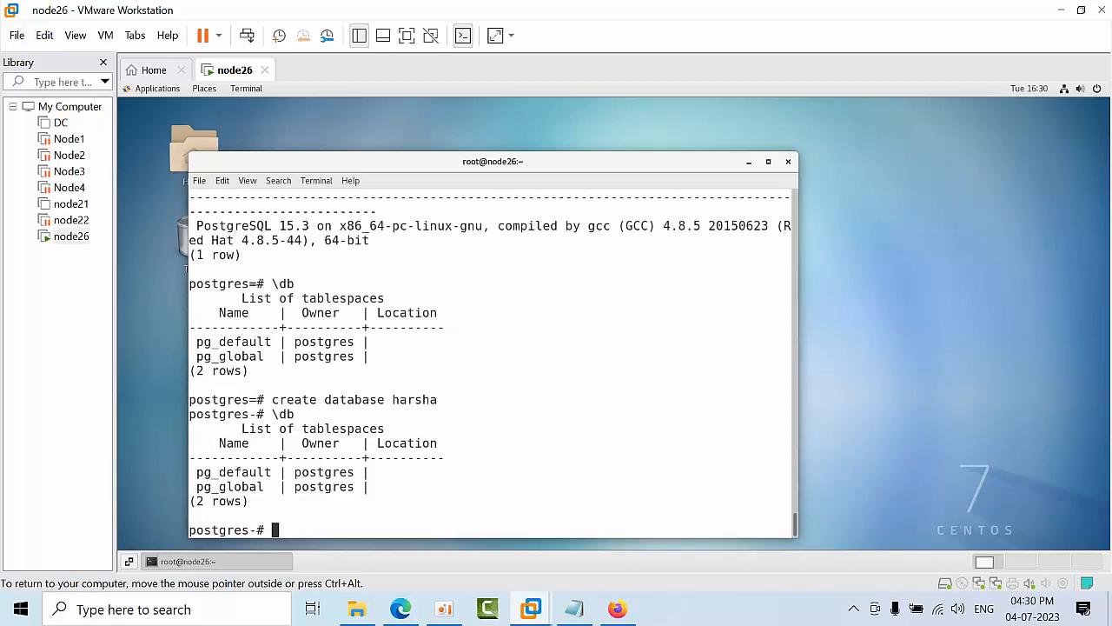
text(\db)
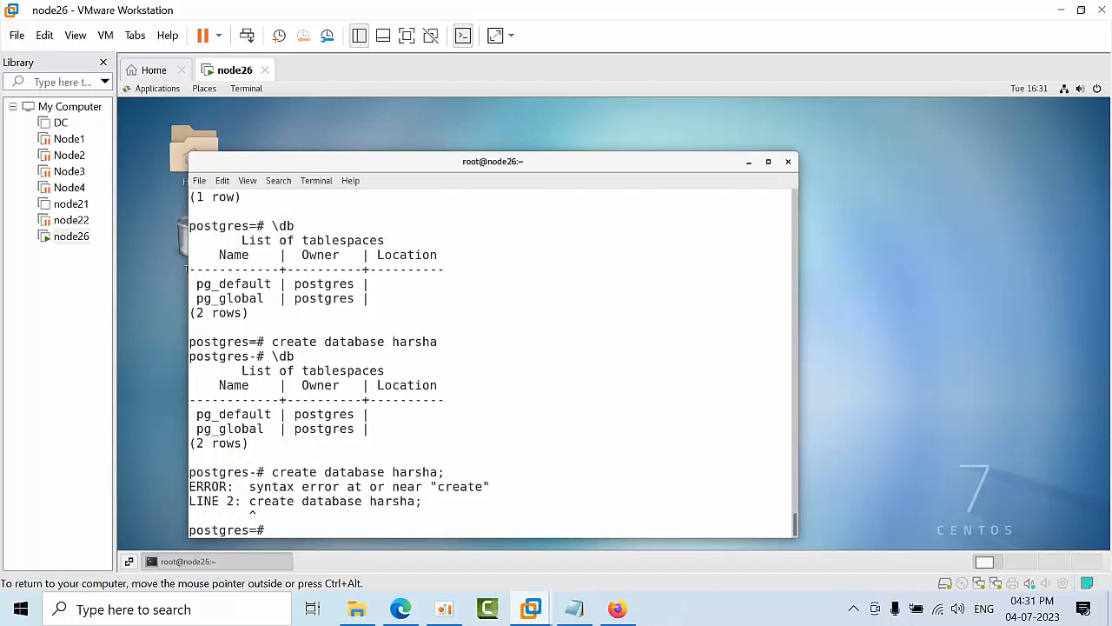
text(create database harsha;)
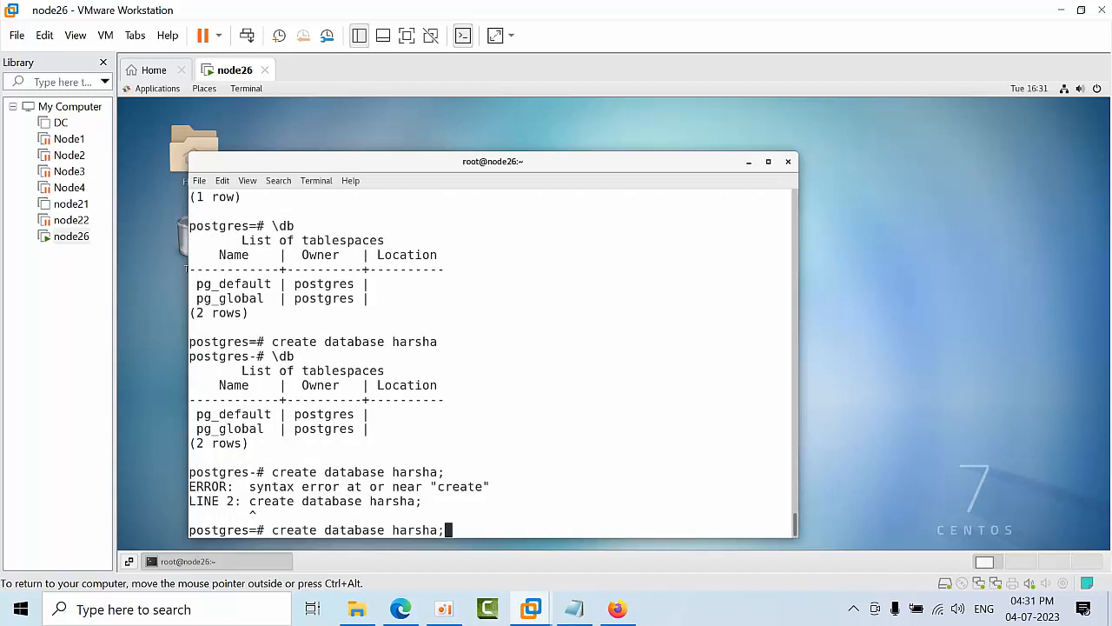
key(BackSpace)
text(\db)
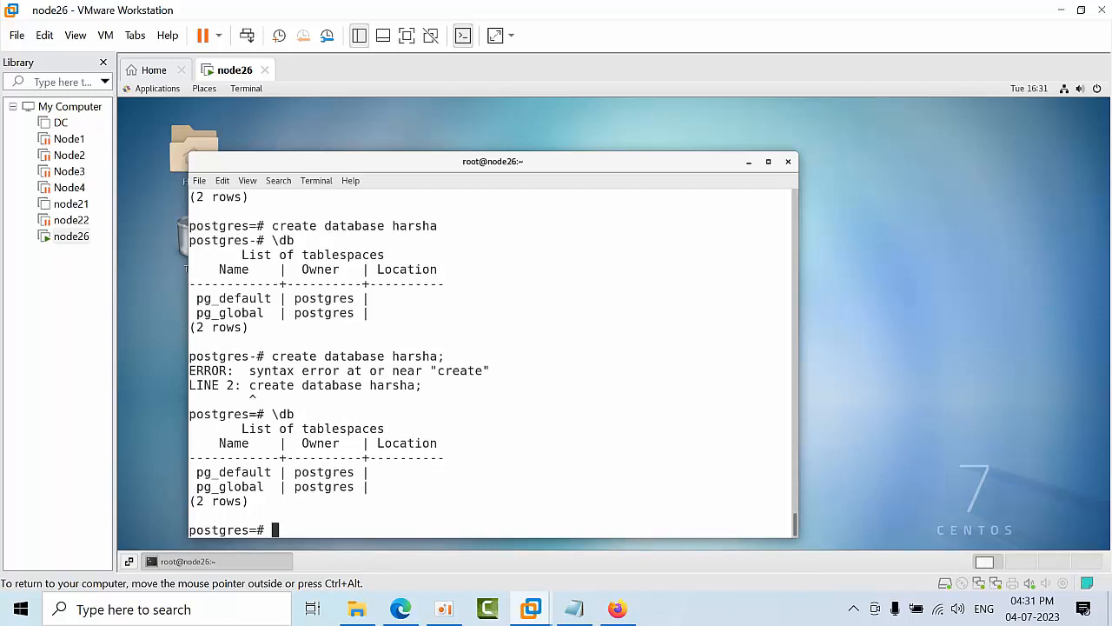
text(\)
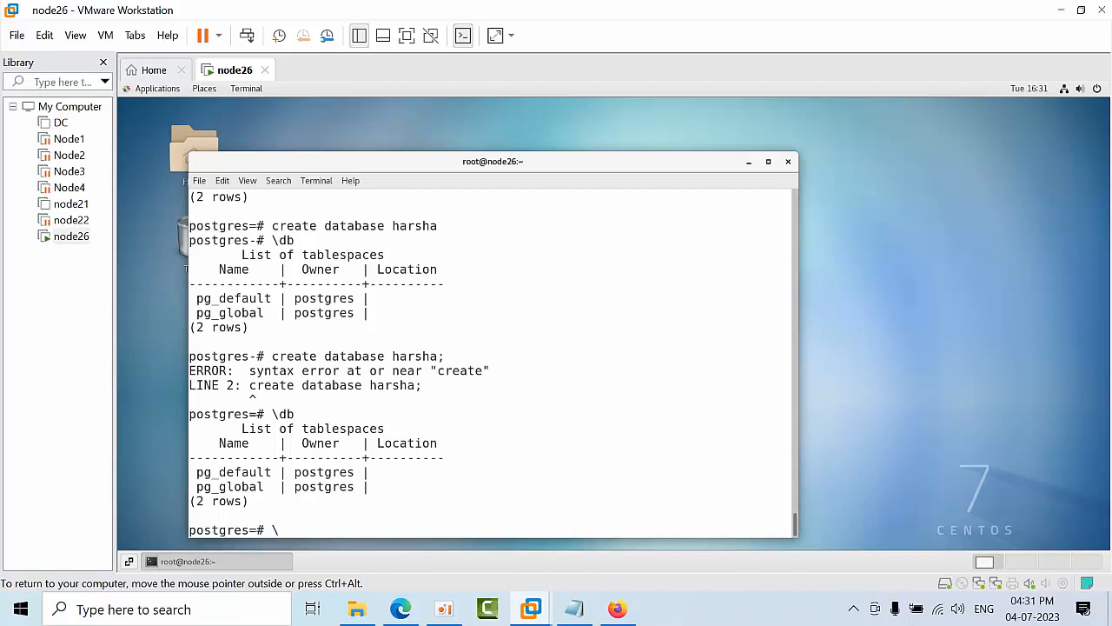
text(\q)
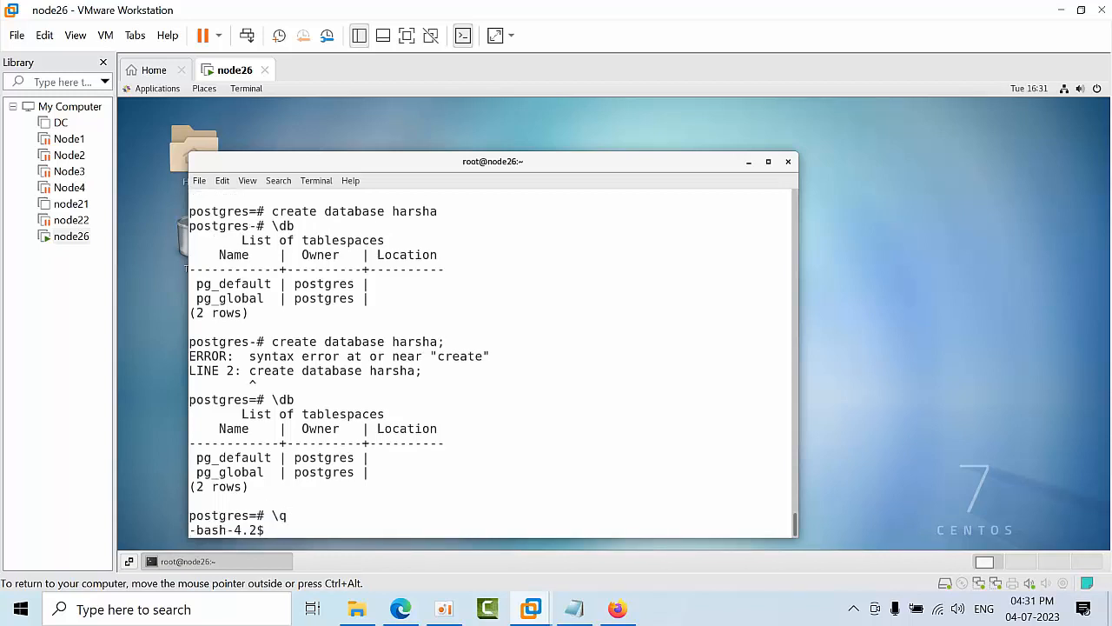